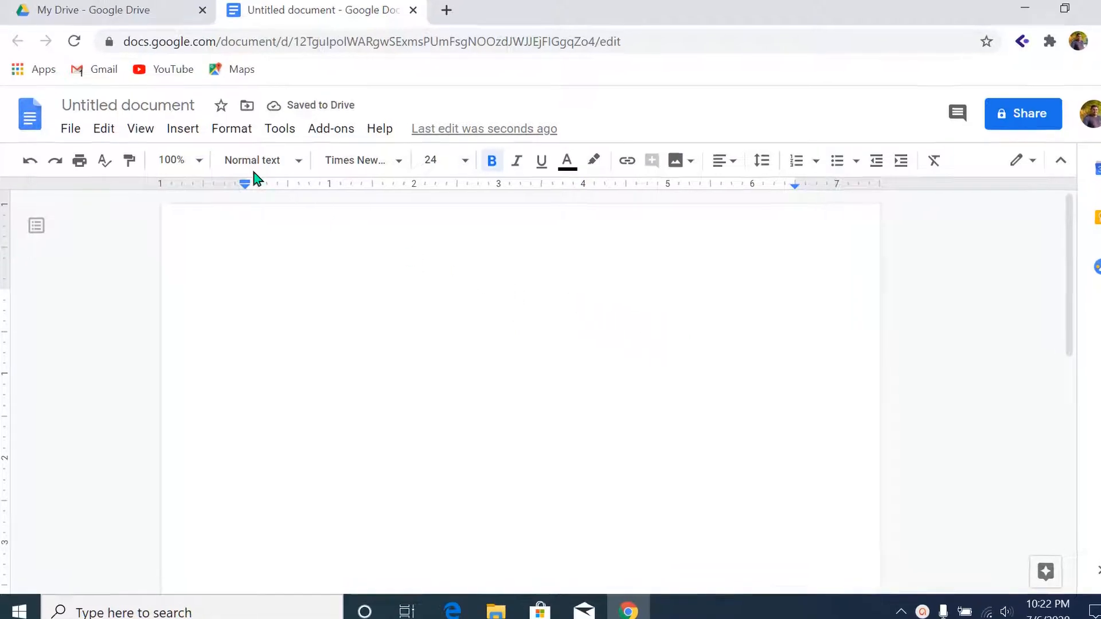
# Step: Start a new drawing from the Insert menu to place in the document
pyautogui.click(183, 128)
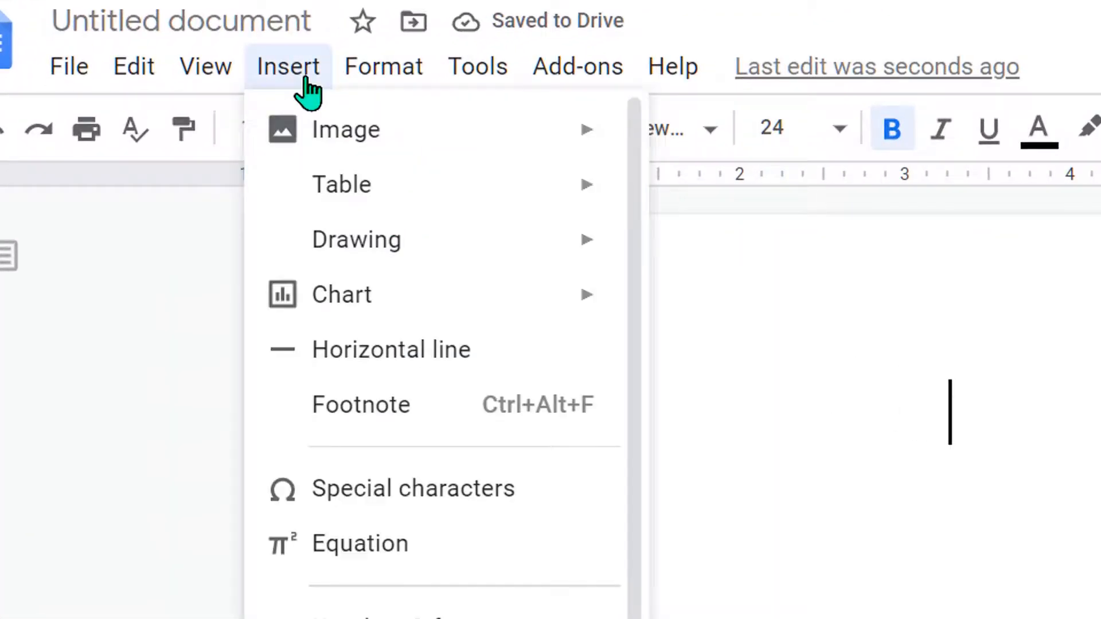
pyautogui.moveTo(355, 239)
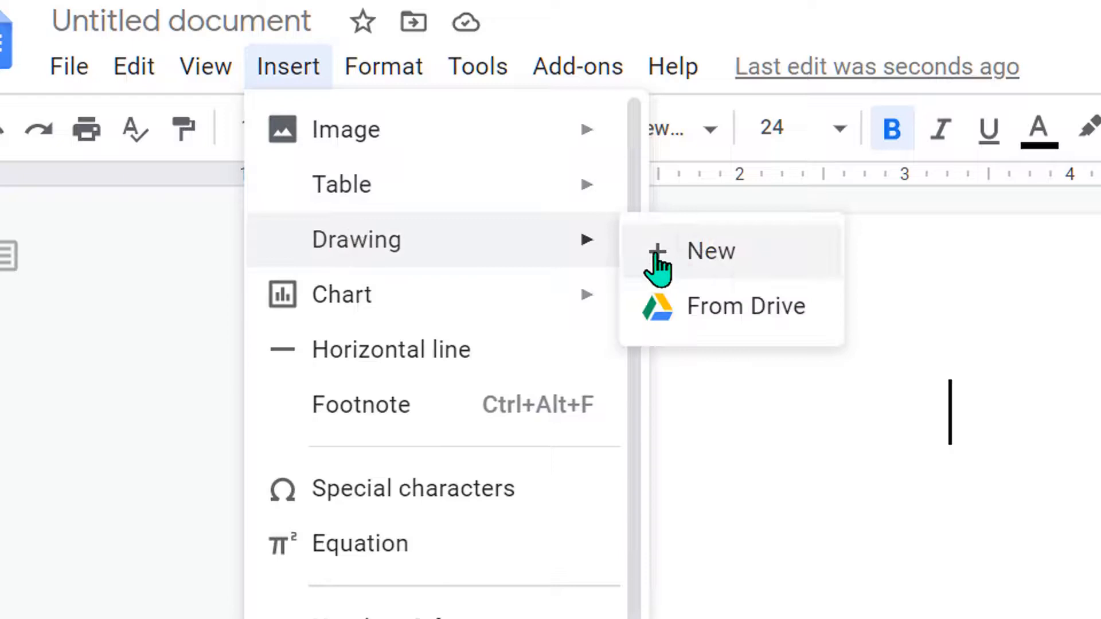
pyautogui.click(709, 251)
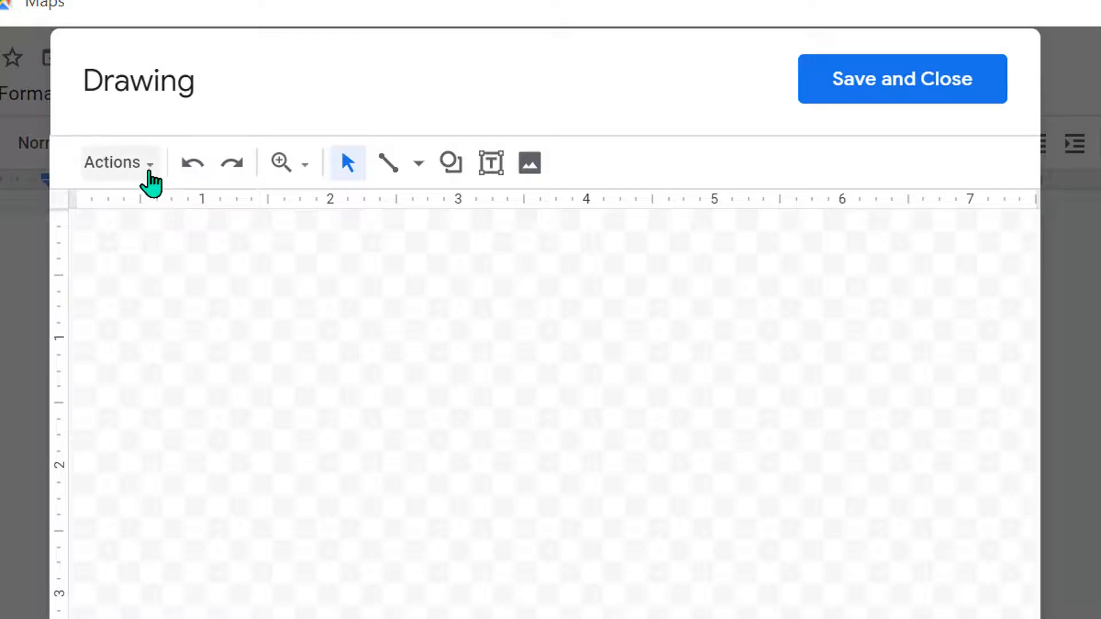
# Step: Add word art reading 'Bubble letters in Google Docs' via the Actions menu
pyautogui.click(118, 162)
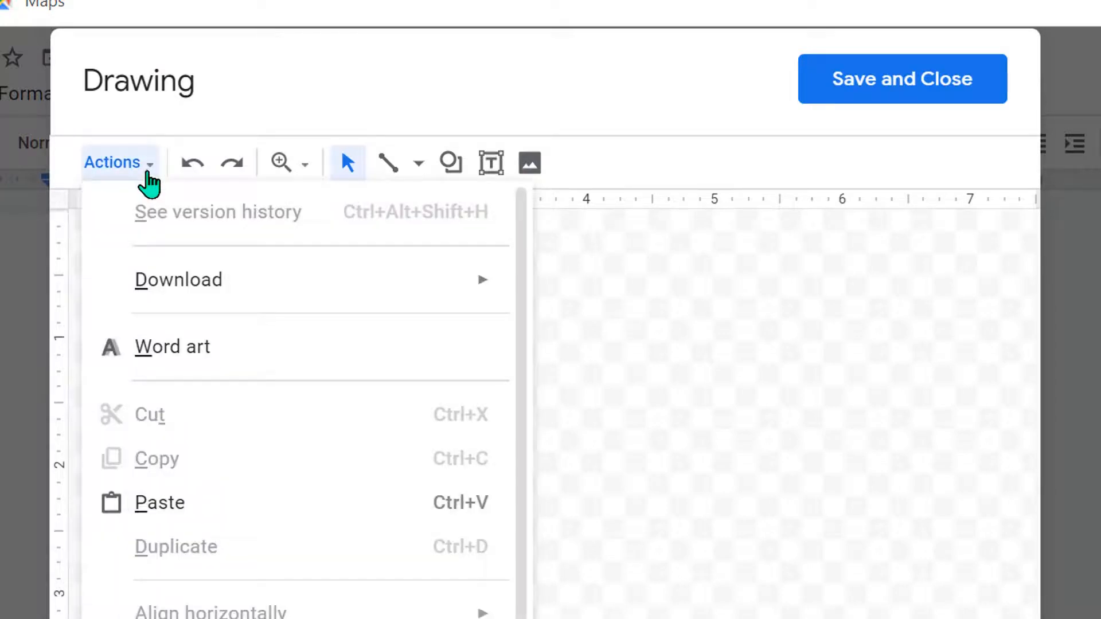
pyautogui.moveTo(261, 357)
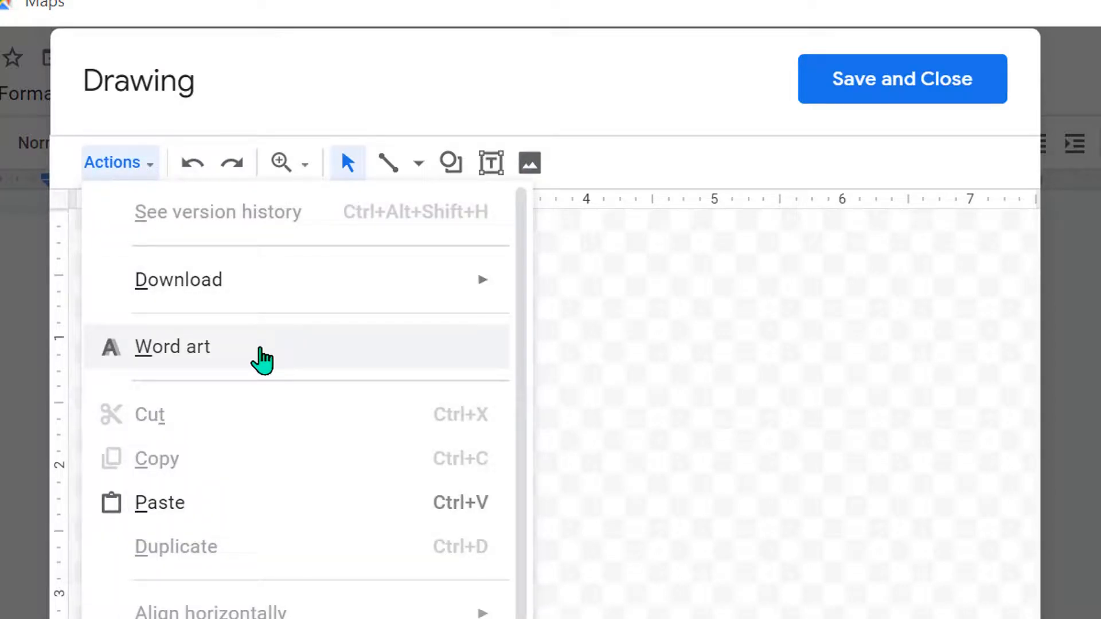
pyautogui.click(170, 346)
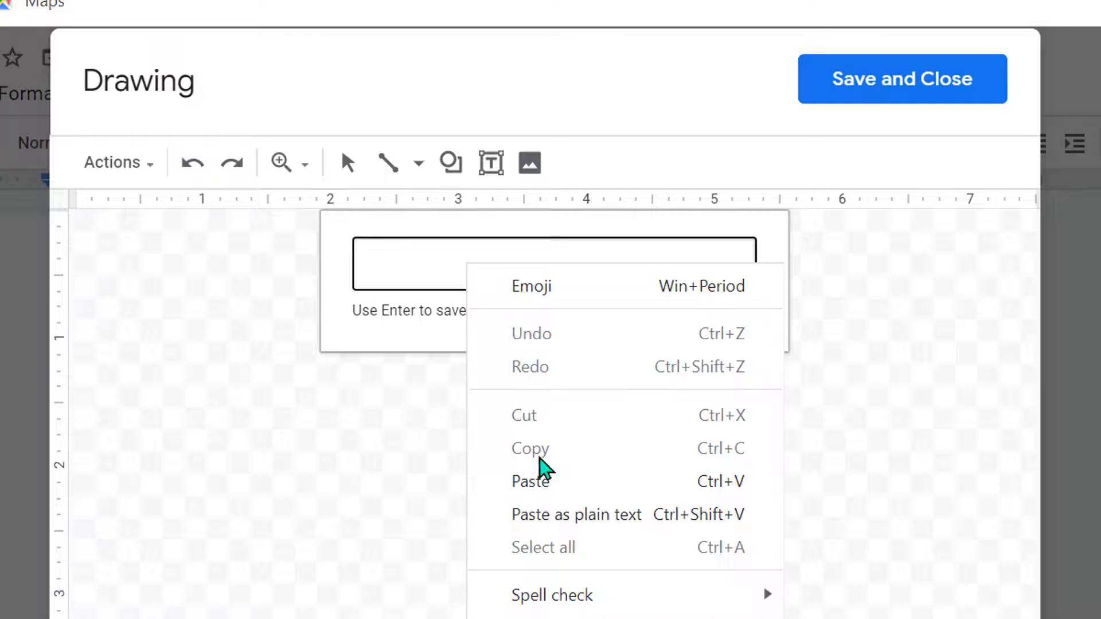
pyautogui.write('Bubble letters in Google Docs')
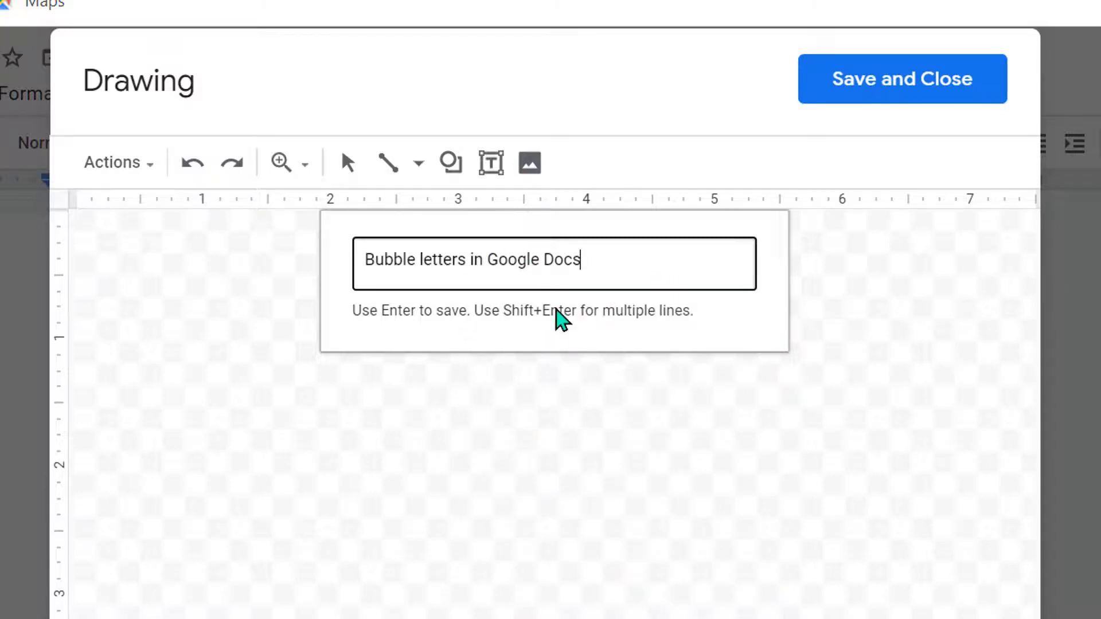
pyautogui.moveTo(588, 318)
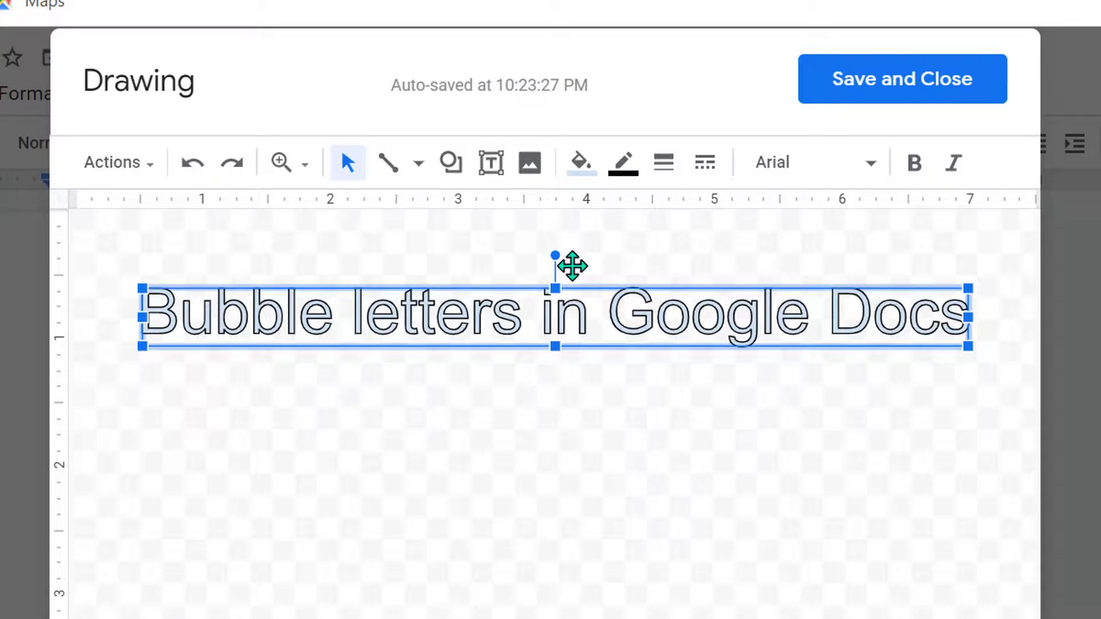
# Step: Try red, no fill and gradient options, settling on a red fill for the letters
pyautogui.click(581, 162)
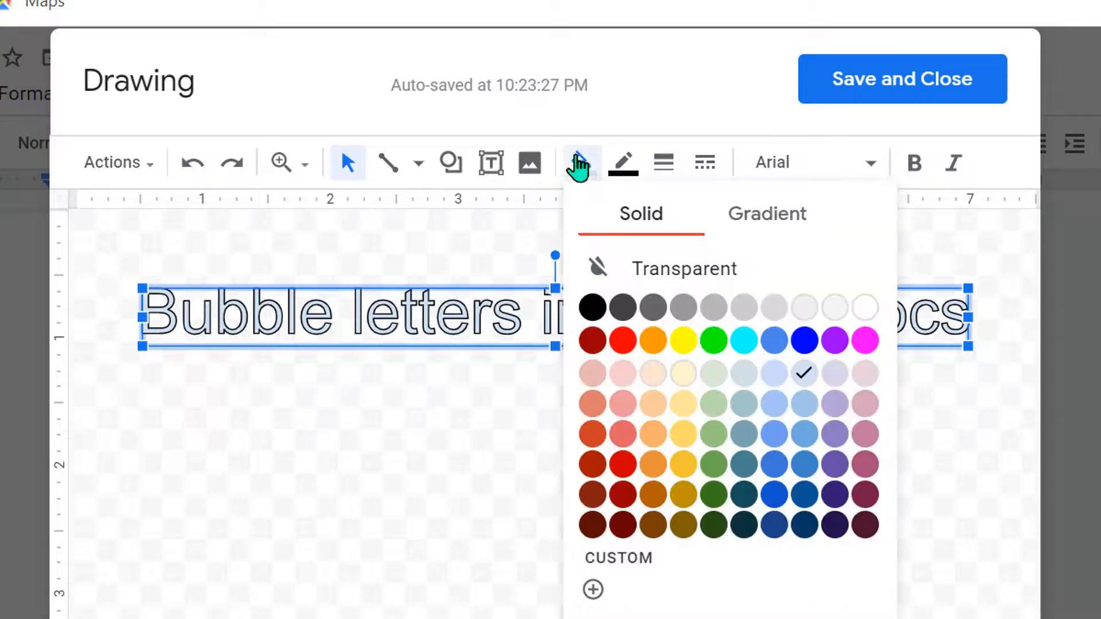
pyautogui.click(620, 340)
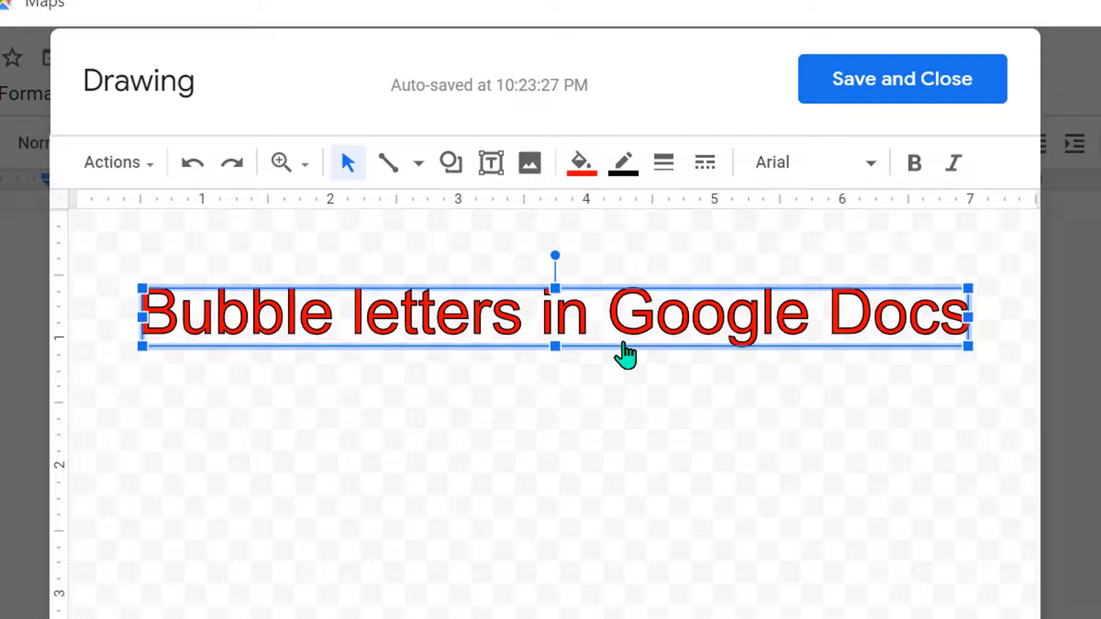
pyautogui.click(580, 162)
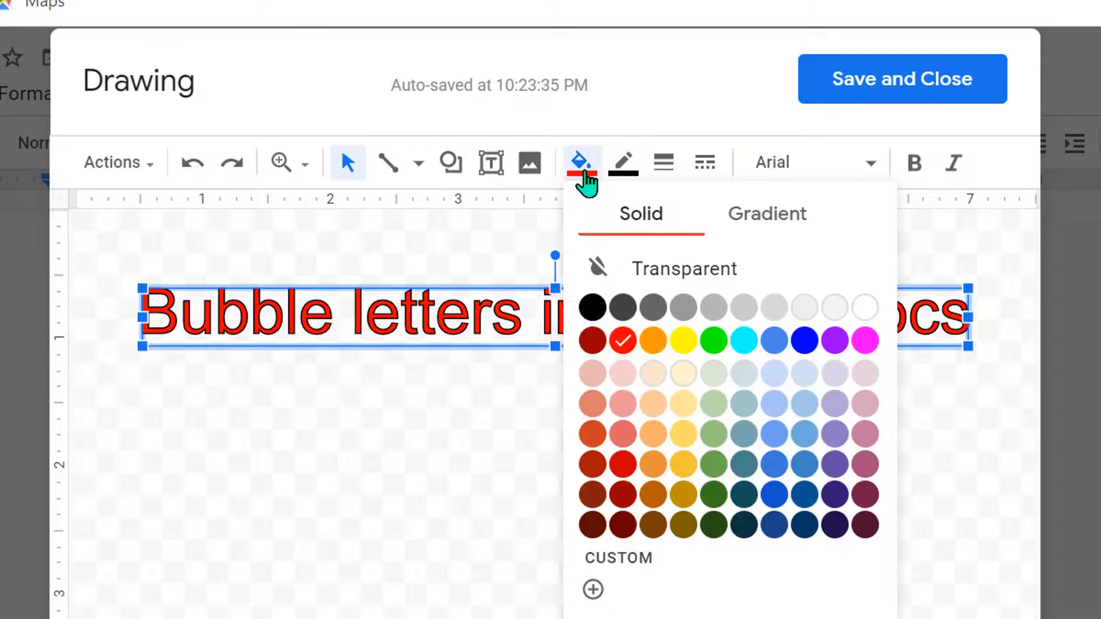
pyautogui.click(596, 268)
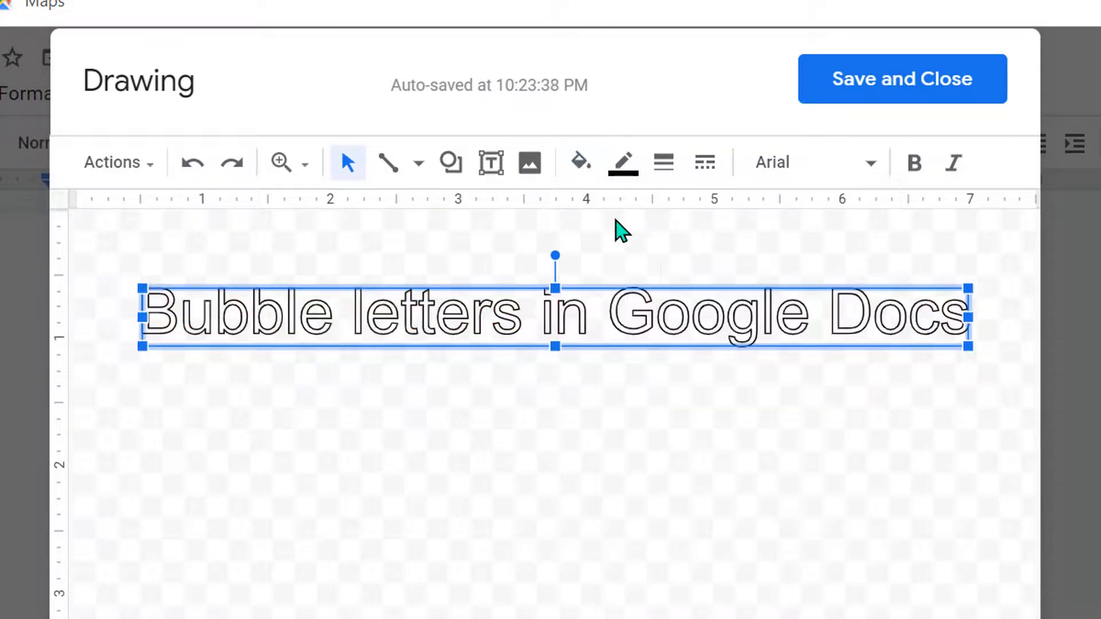
pyautogui.click(580, 161)
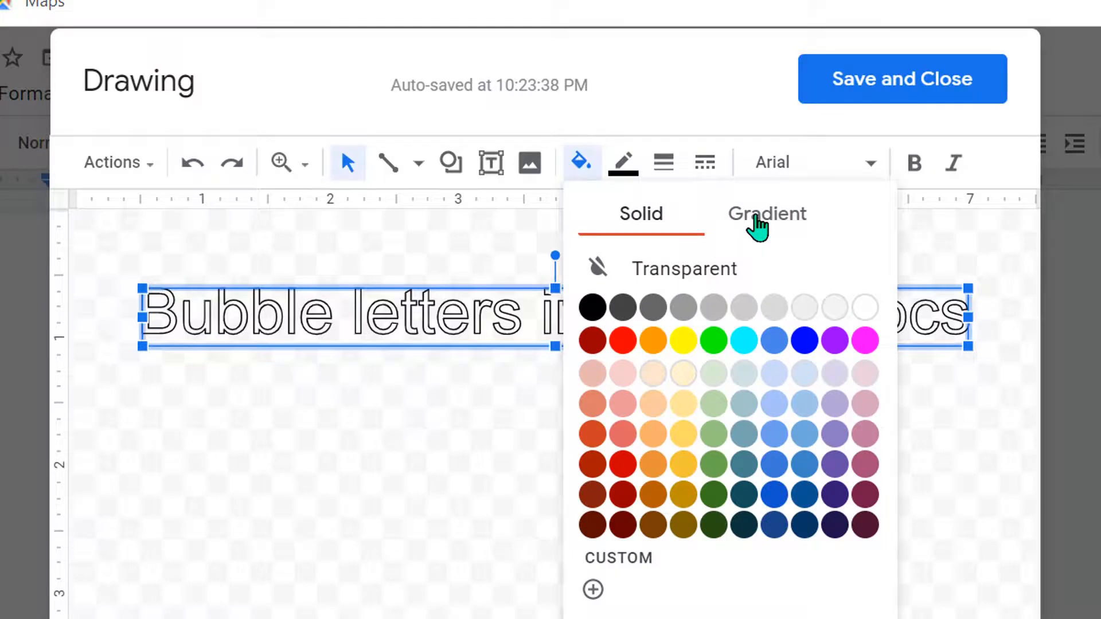
pyautogui.click(767, 213)
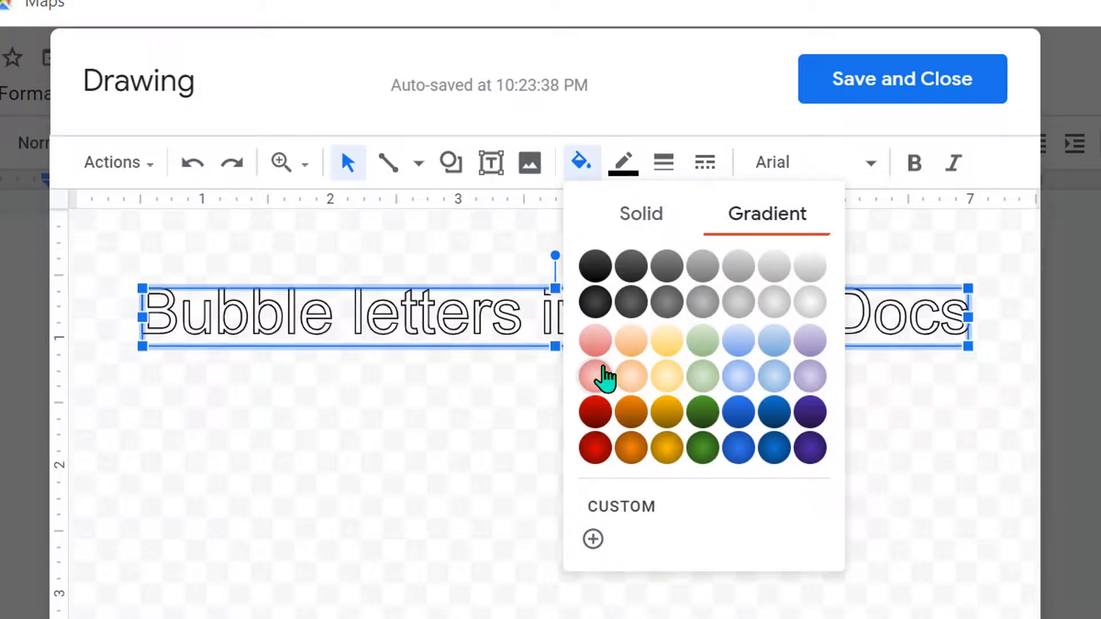
pyautogui.click(640, 215)
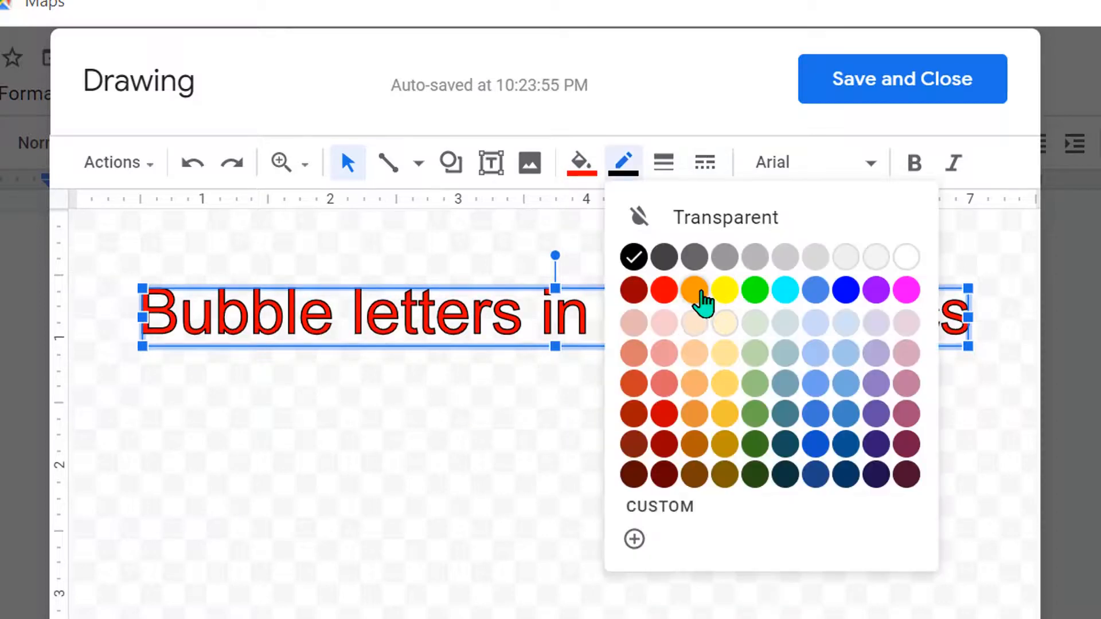
pyautogui.moveTo(725, 290)
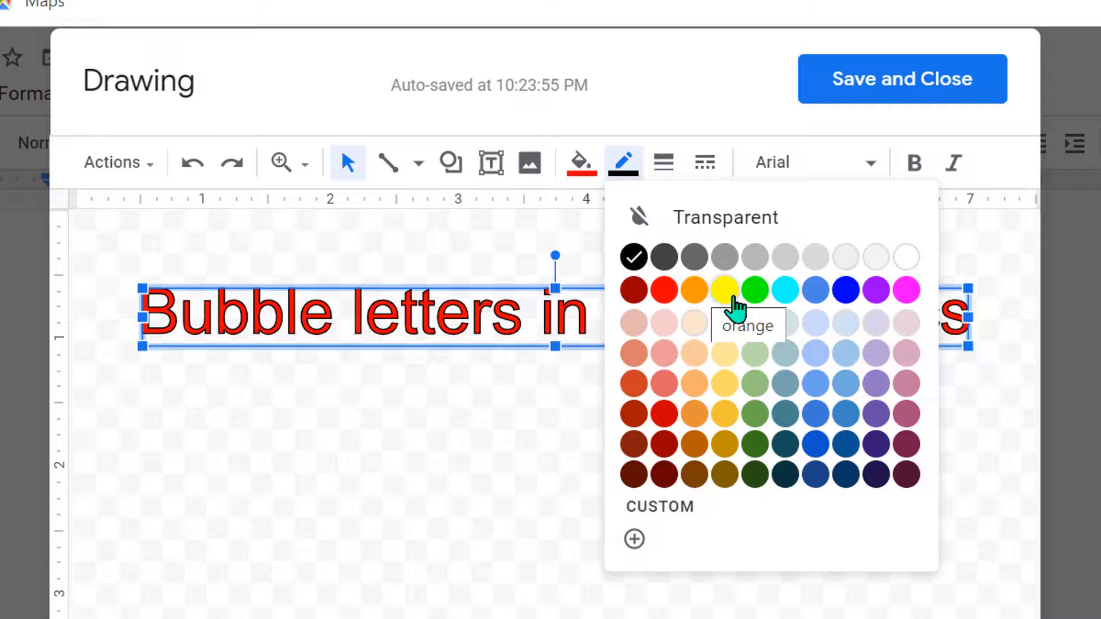
# Step: Try a green outline, then set the letter border colour to black
pyautogui.click(752, 289)
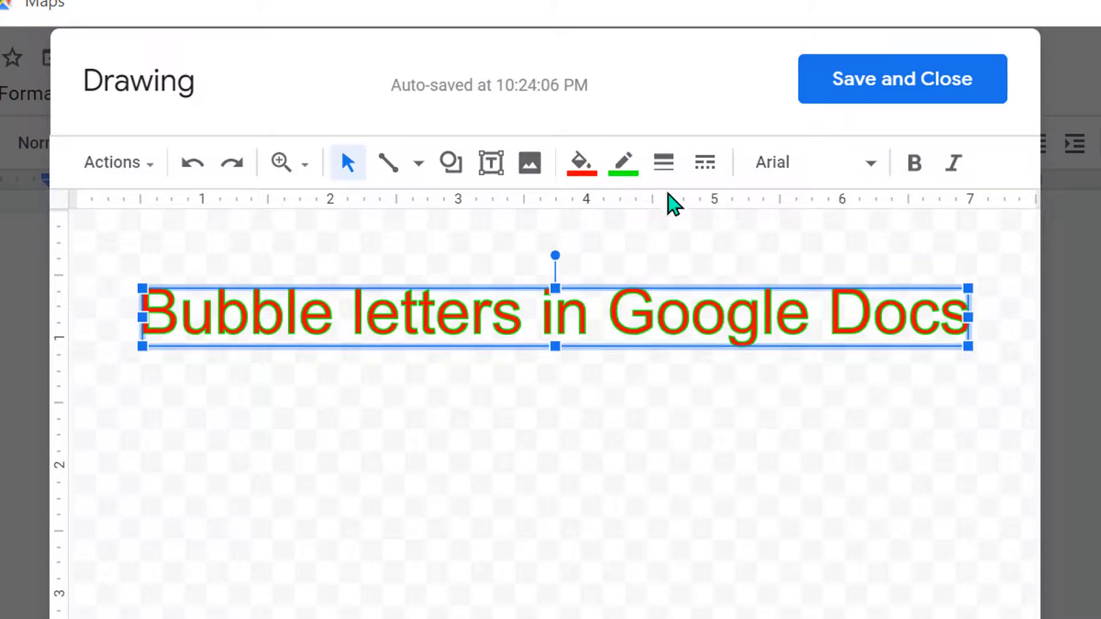
pyautogui.click(622, 162)
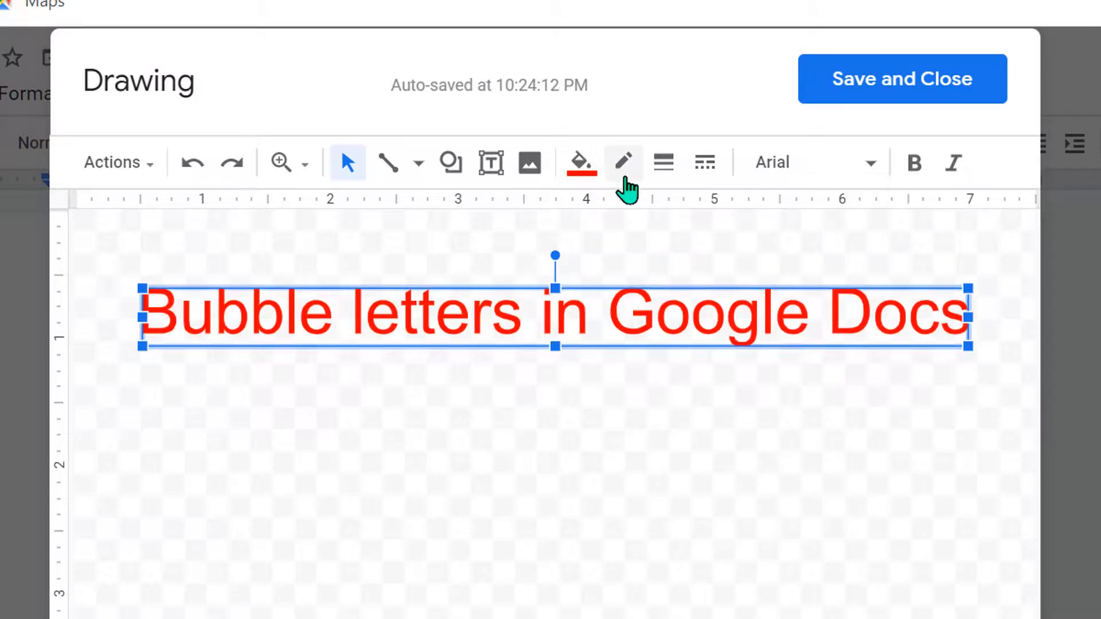
pyautogui.click(621, 162)
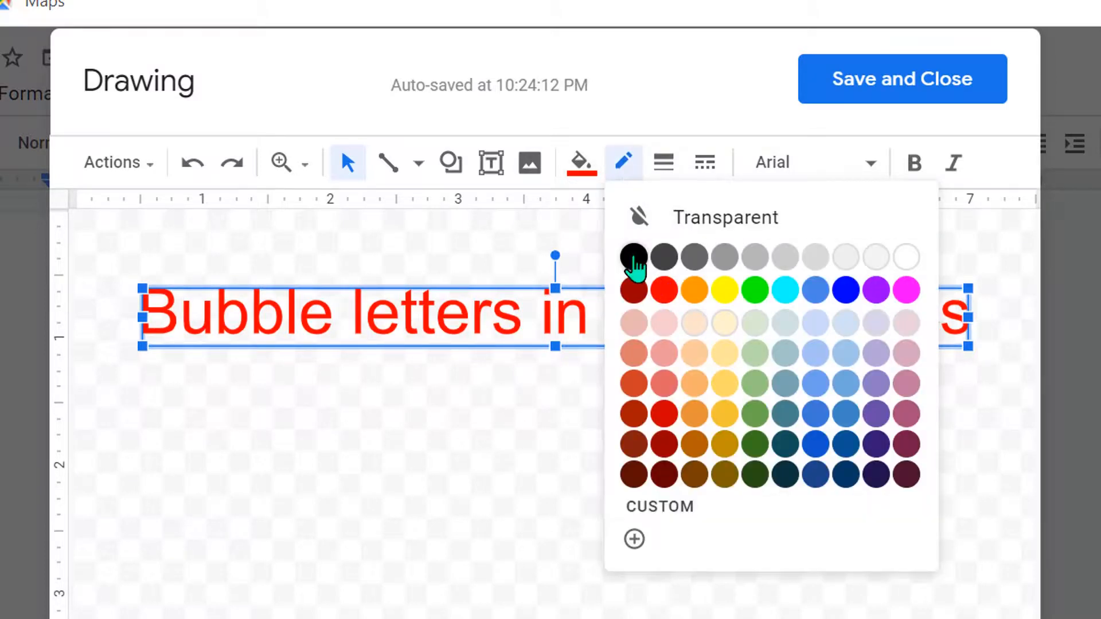
pyautogui.click(633, 257)
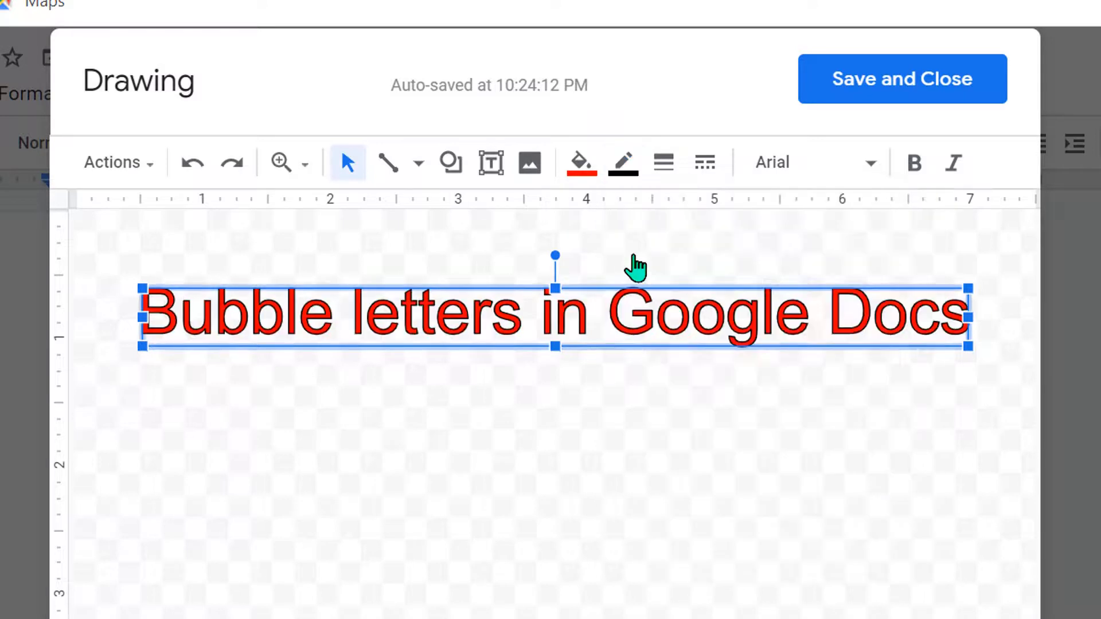
pyautogui.click(663, 161)
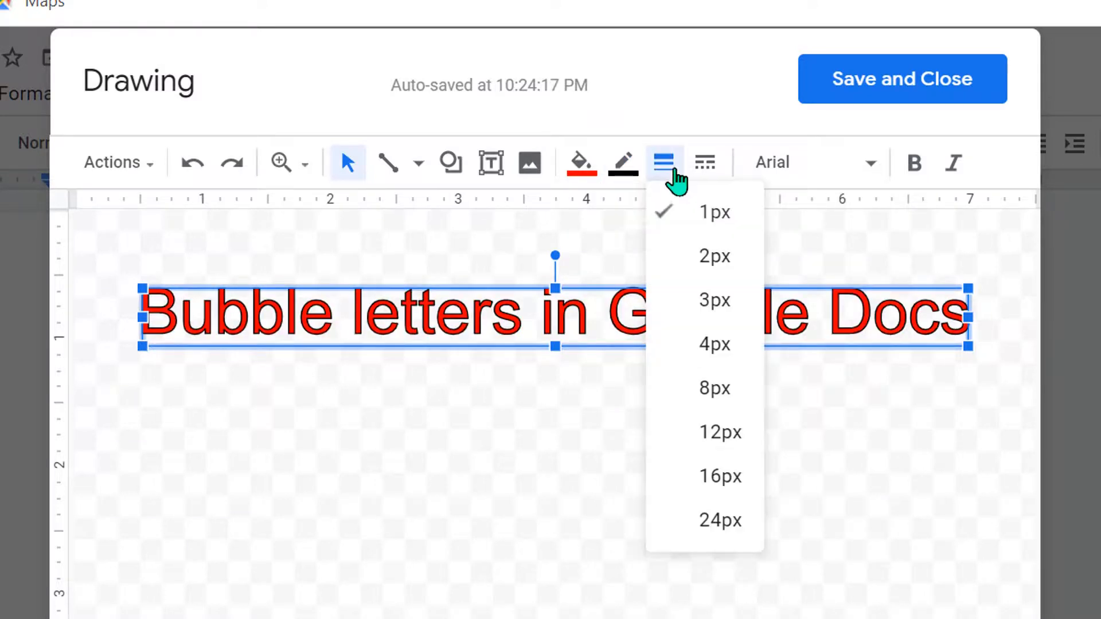
pyautogui.moveTo(713, 256)
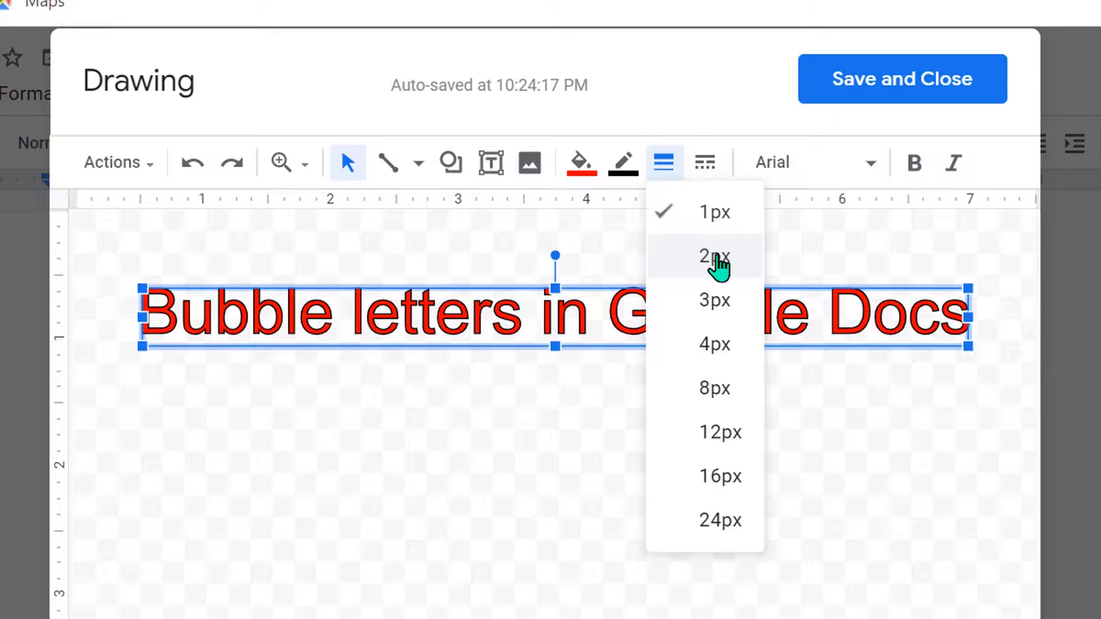
# Step: Set a 2px outline, make the Impact word art bold italic, and save it into the document
pyautogui.click(713, 257)
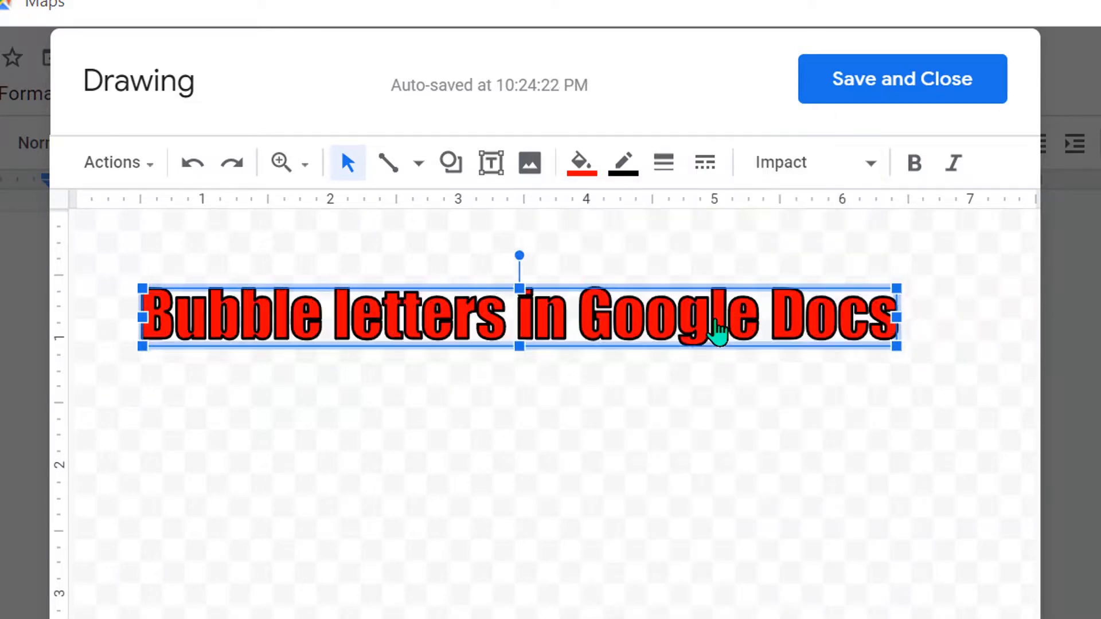
pyautogui.moveTo(637, 406)
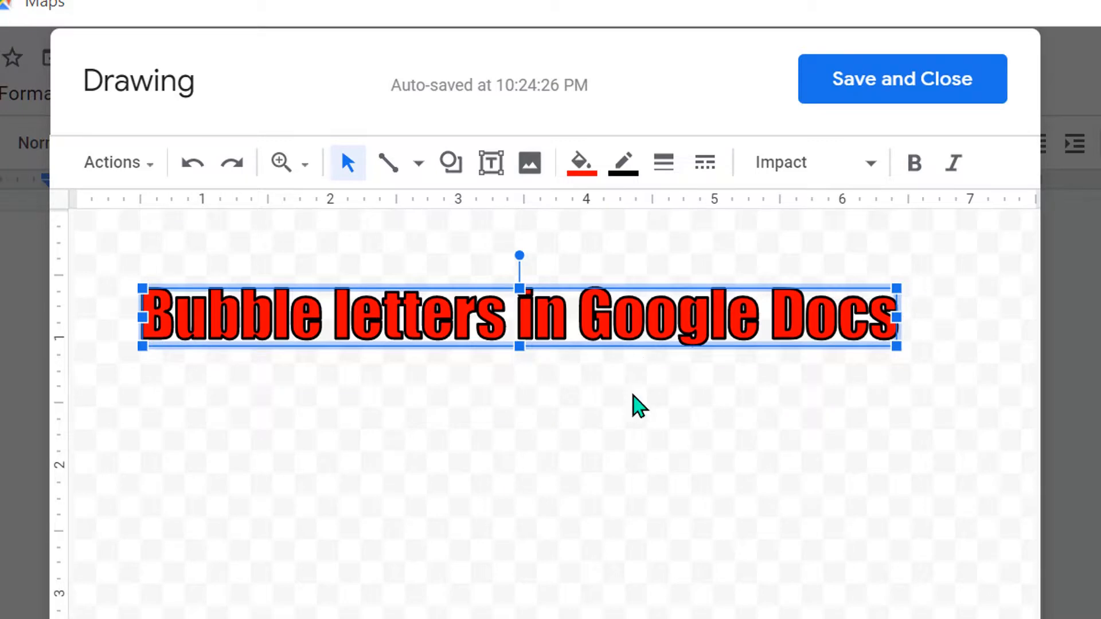
pyautogui.moveTo(907, 260)
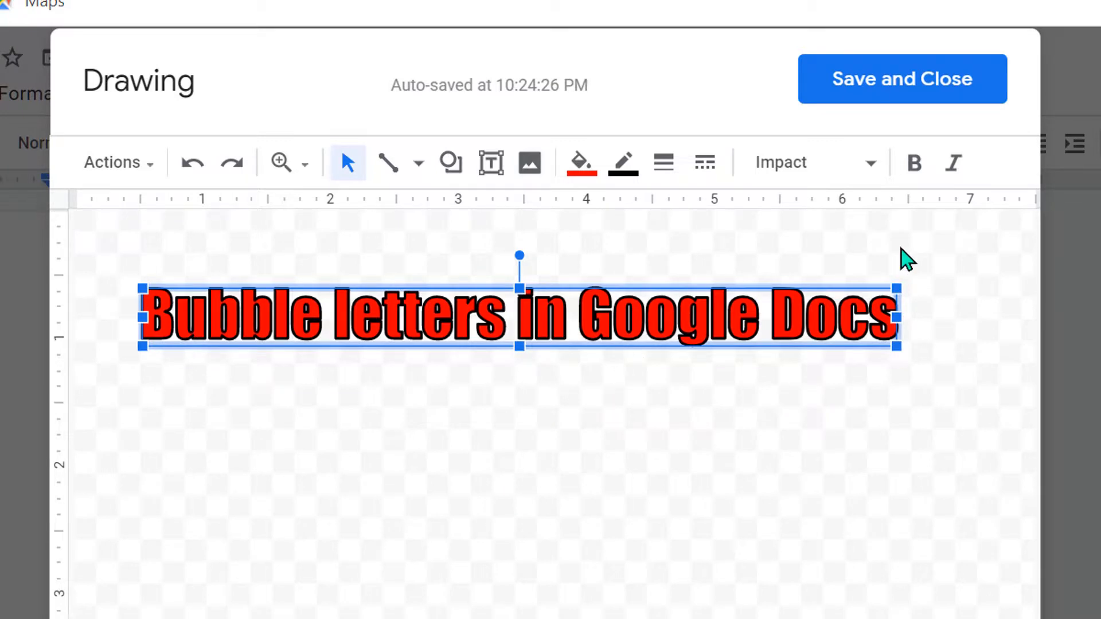
pyautogui.click(914, 161)
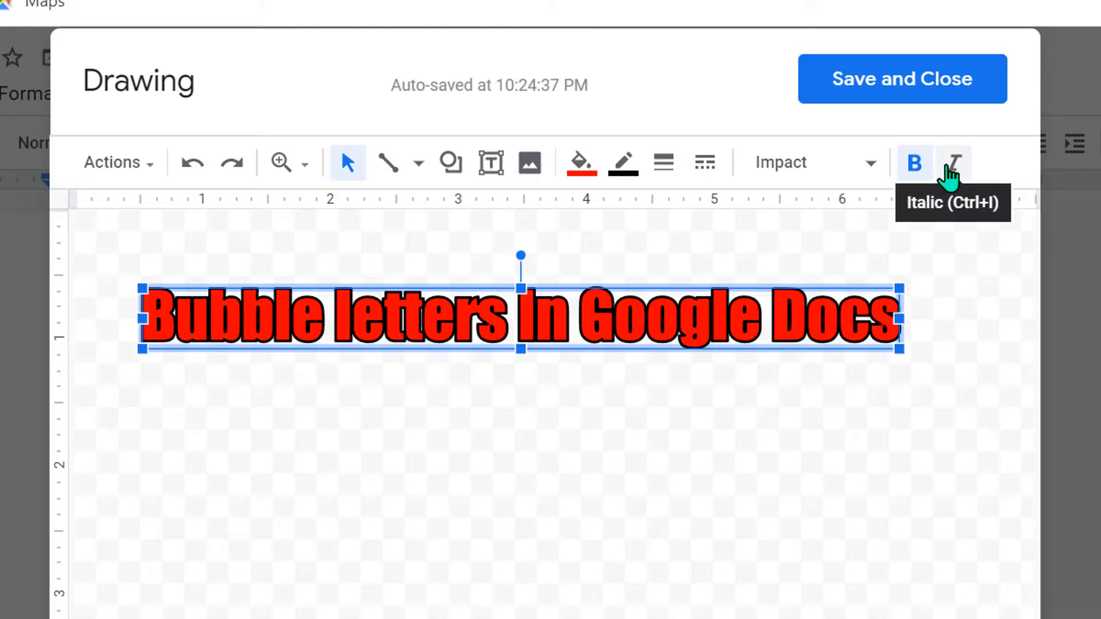
pyautogui.click(952, 162)
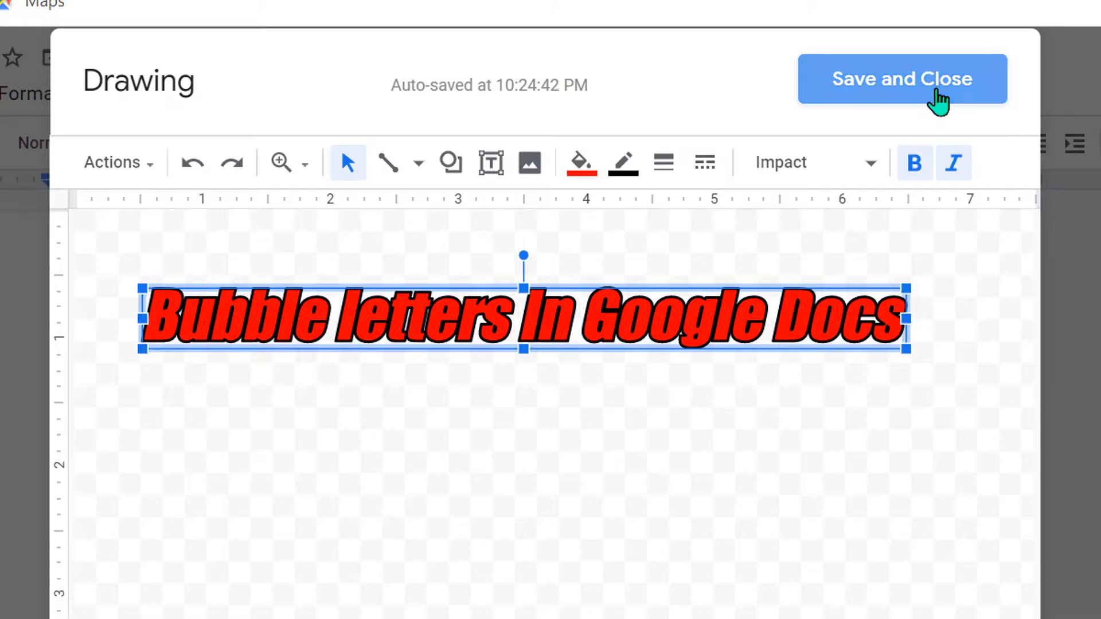
pyautogui.click(903, 79)
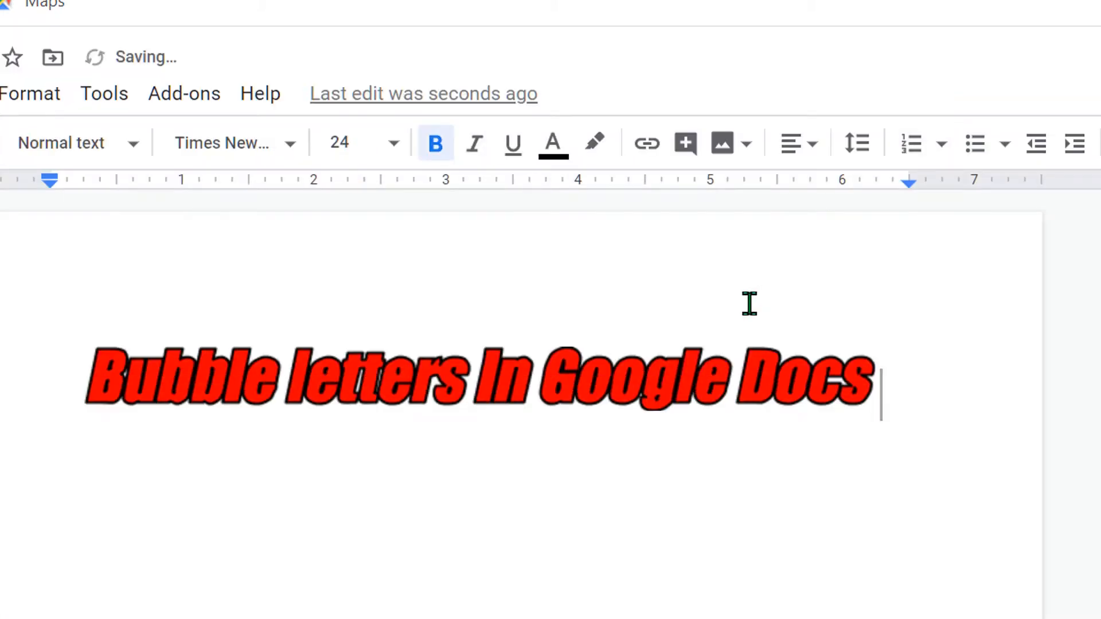